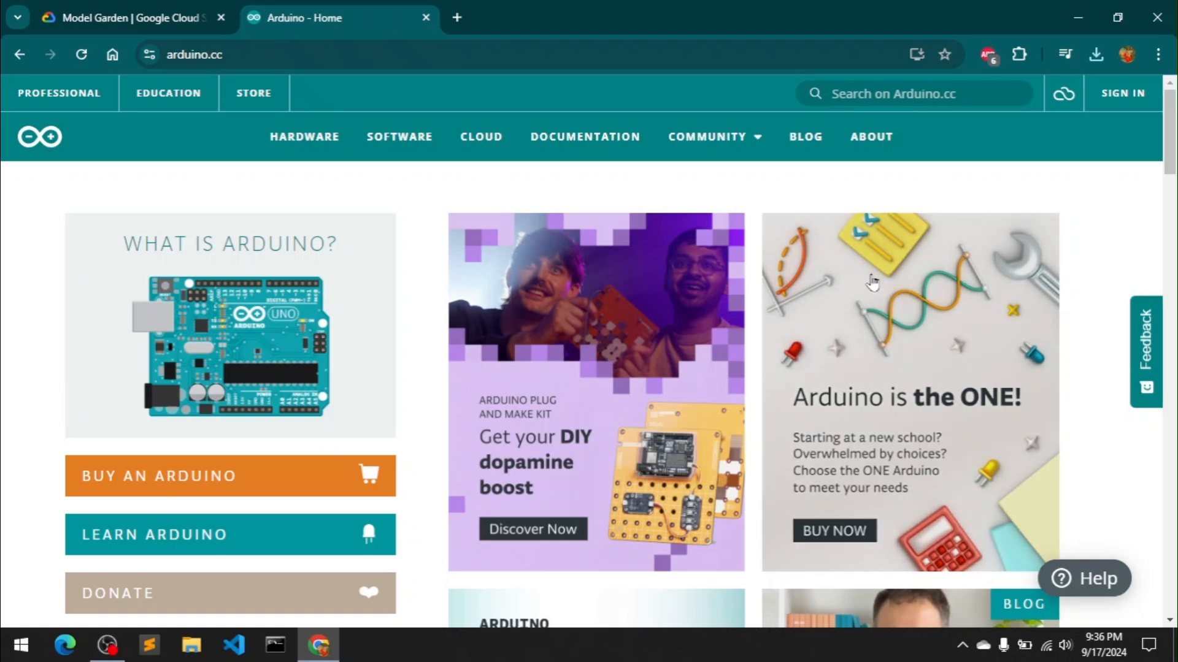
mouse_move(975, 244)
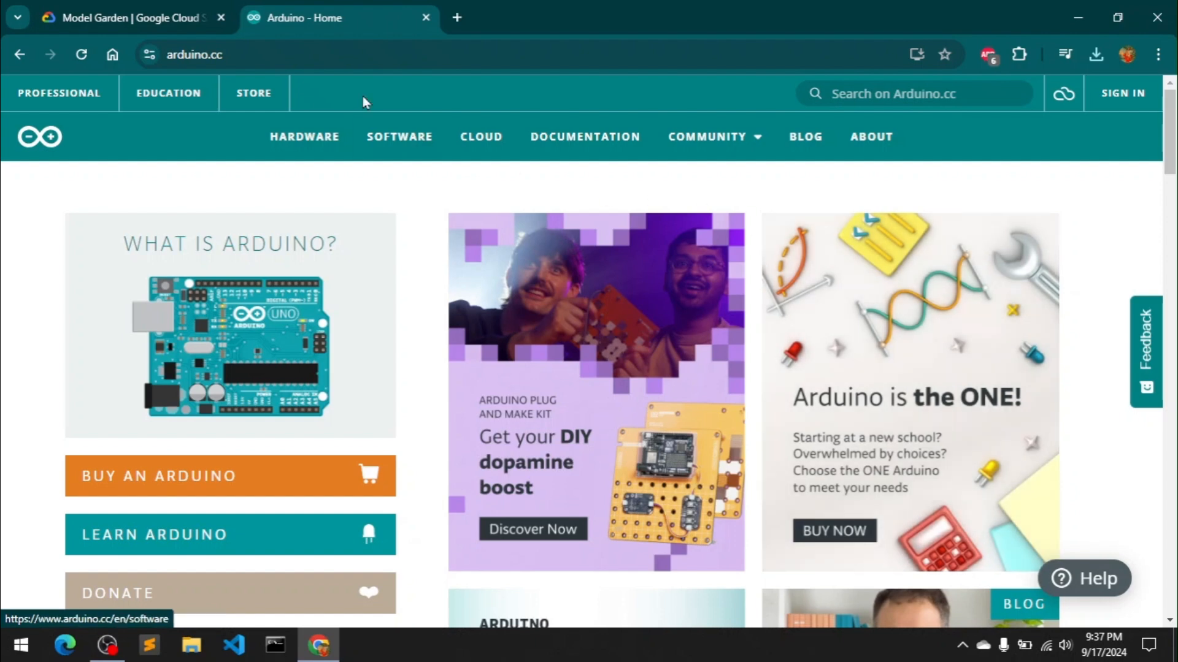
Choose the Windows 10 and newer 64-bit installer for Arduino IDE 2.3.2 on arduino.cc.
click(195, 54)
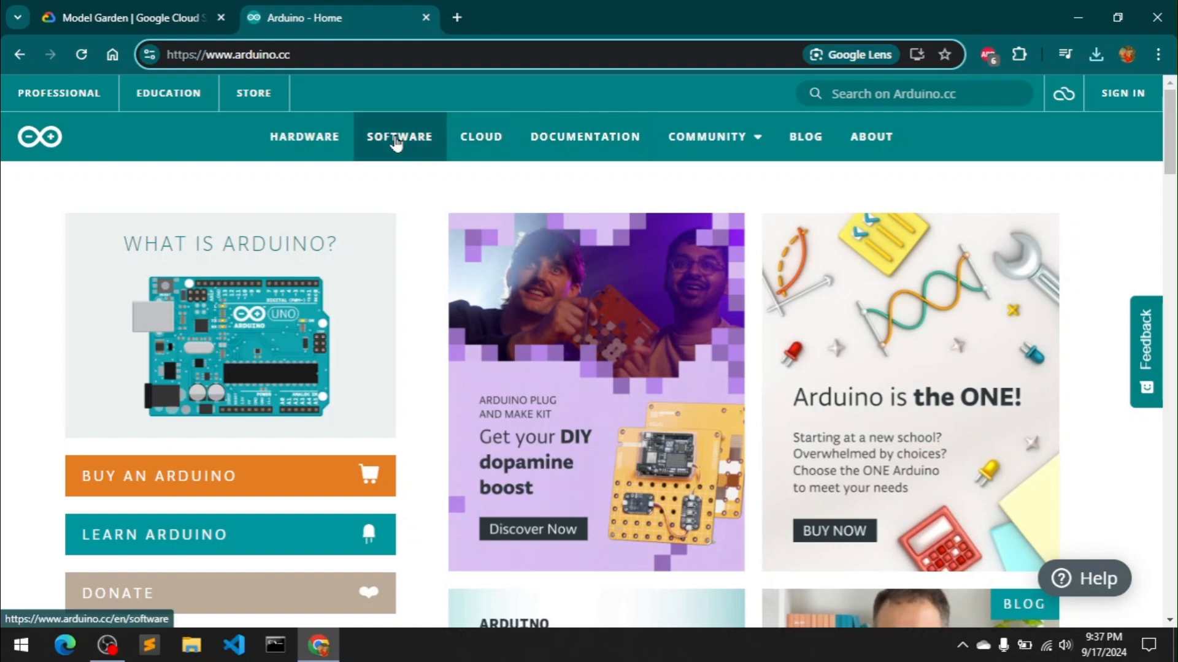
click(399, 136)
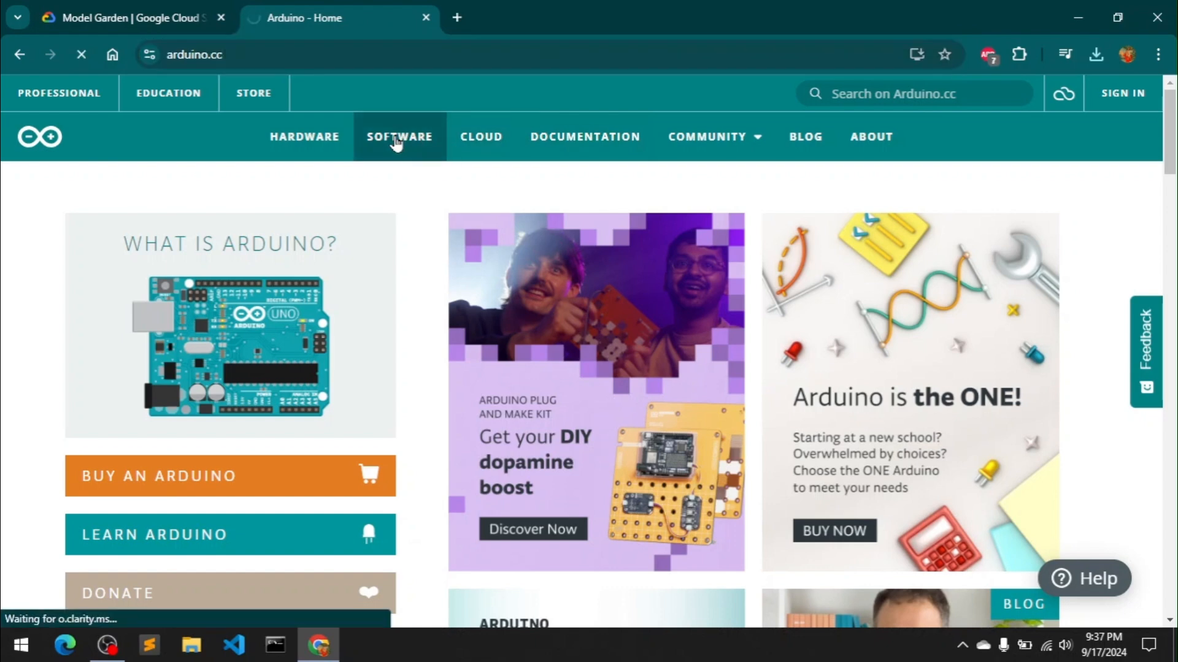
click(398, 136)
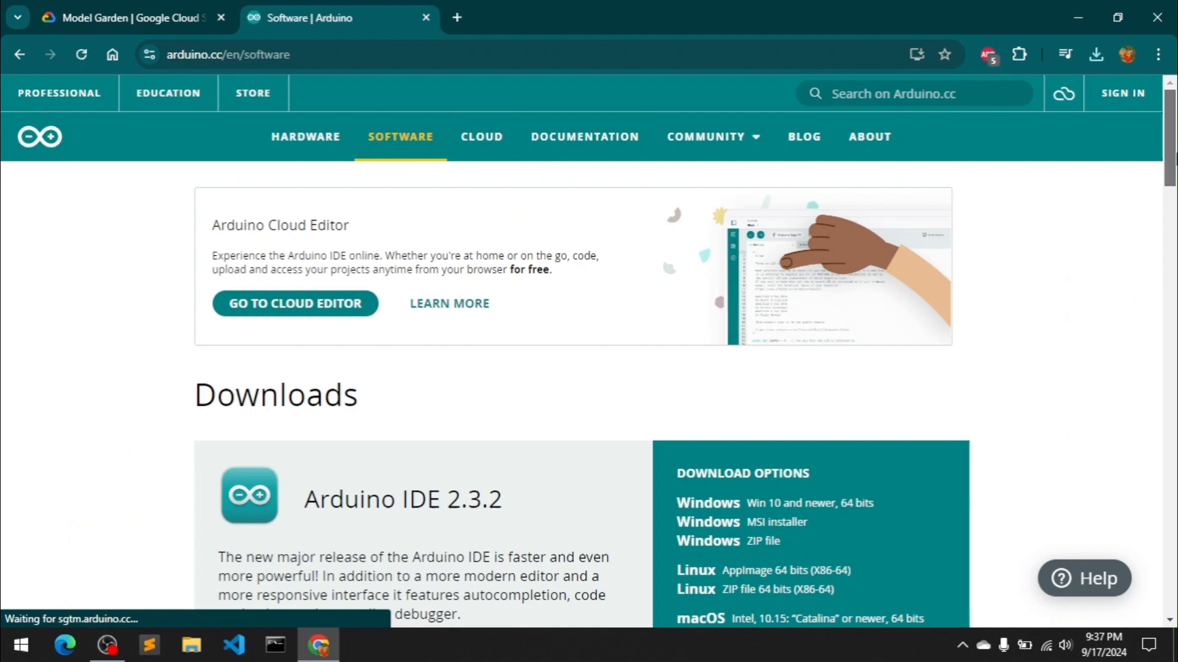
scroll(down, 3)
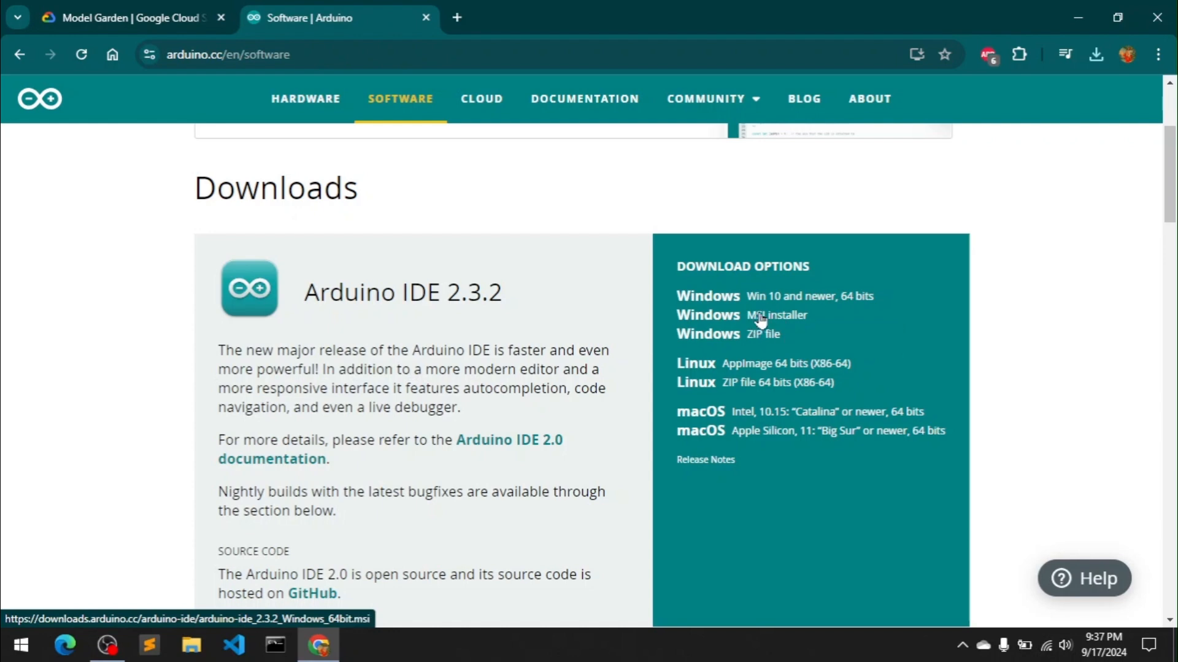
mouse_move(759, 315)
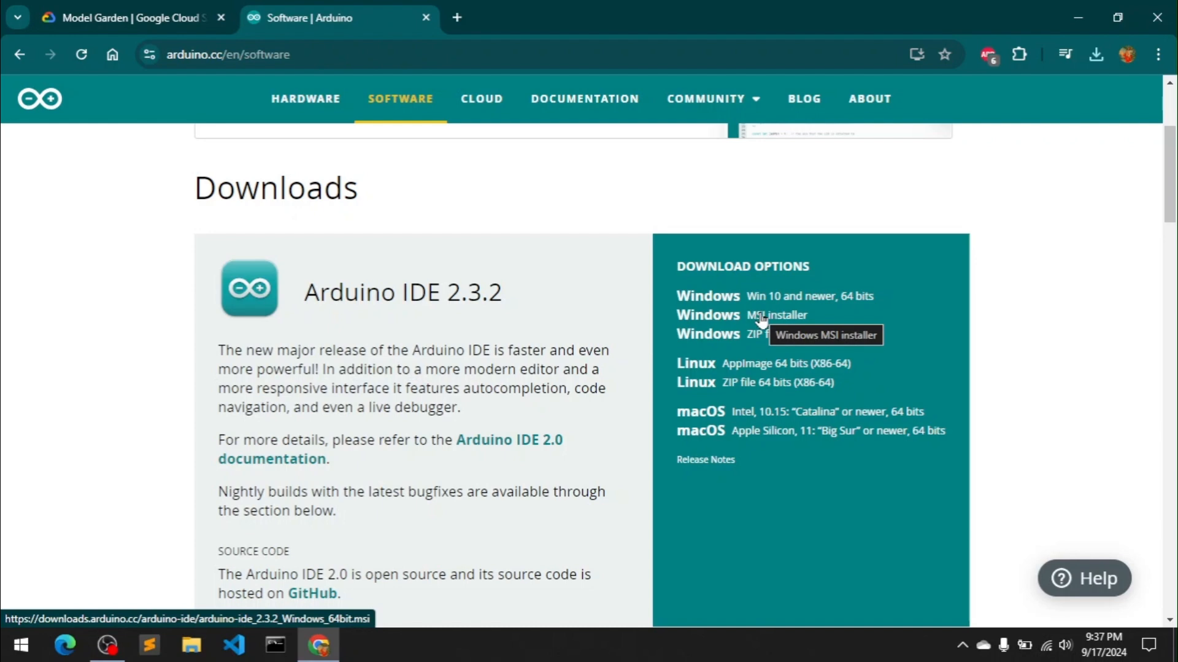
mouse_move(735, 378)
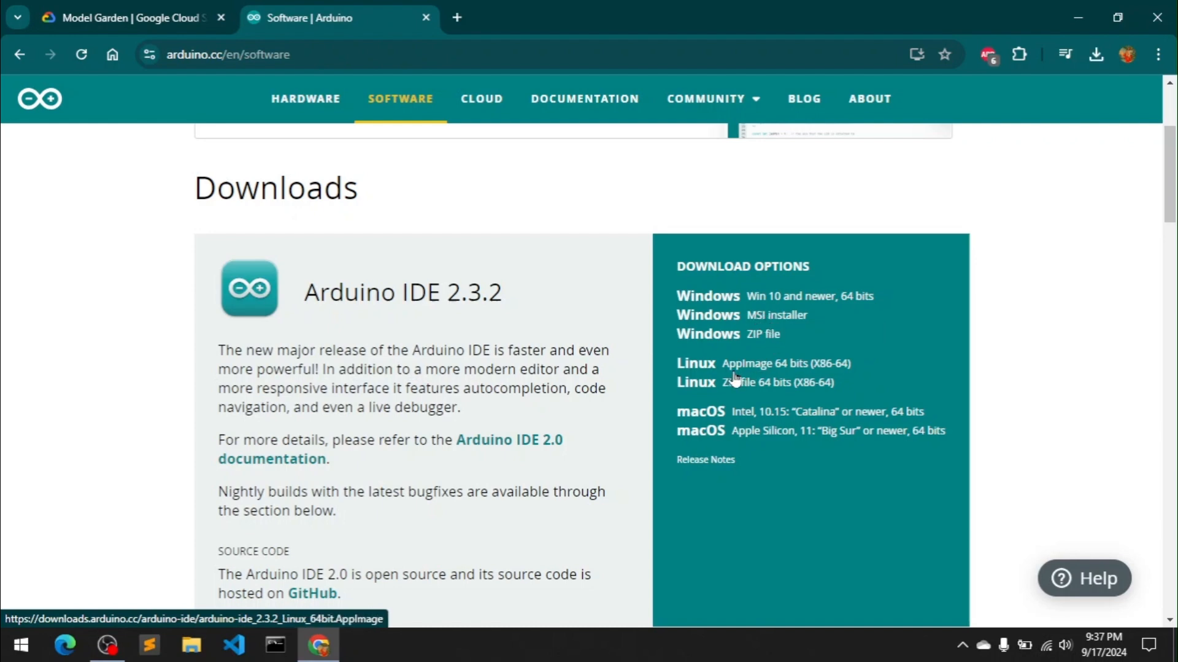
mouse_move(686, 369)
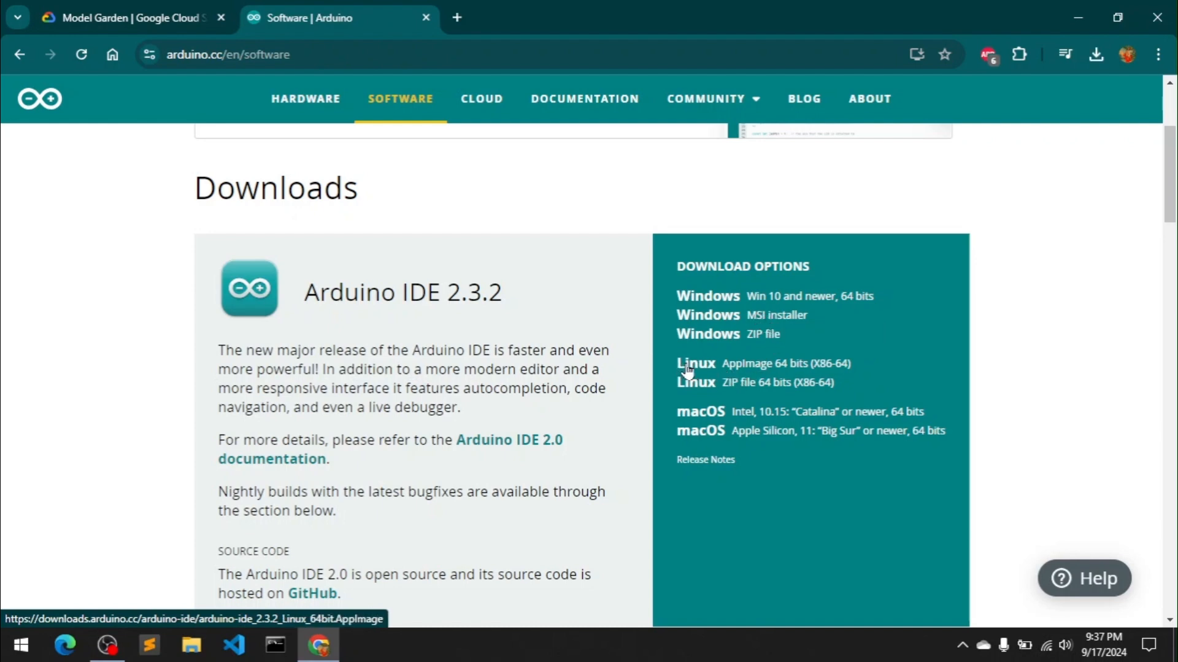
mouse_move(749, 403)
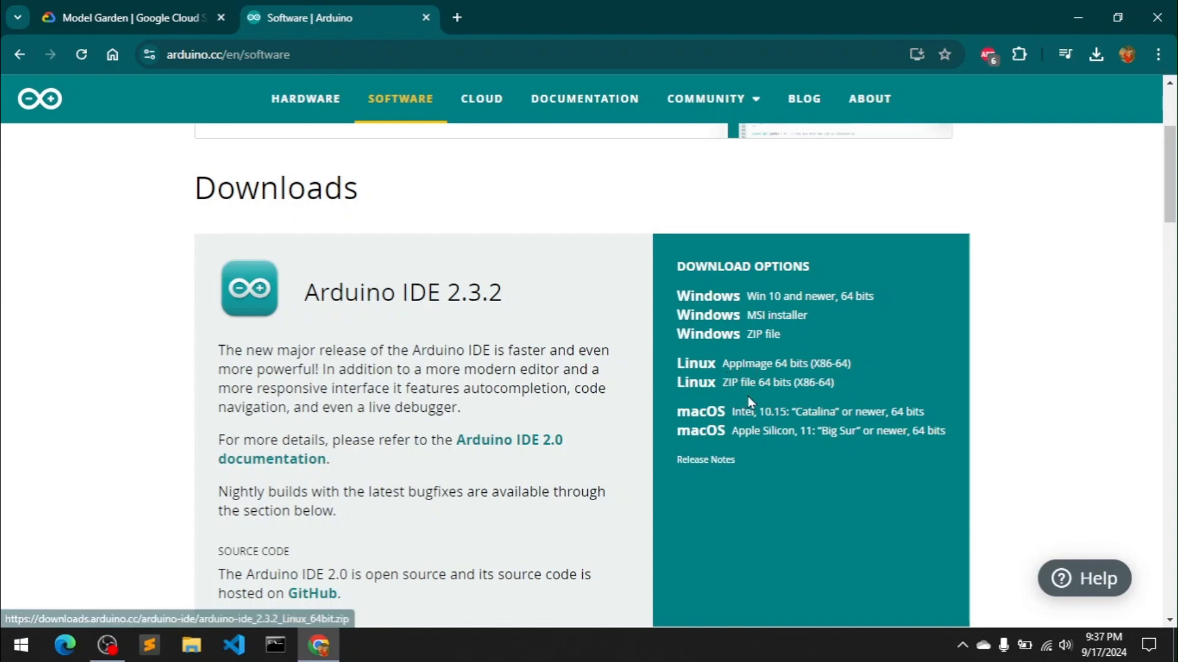
mouse_move(929, 359)
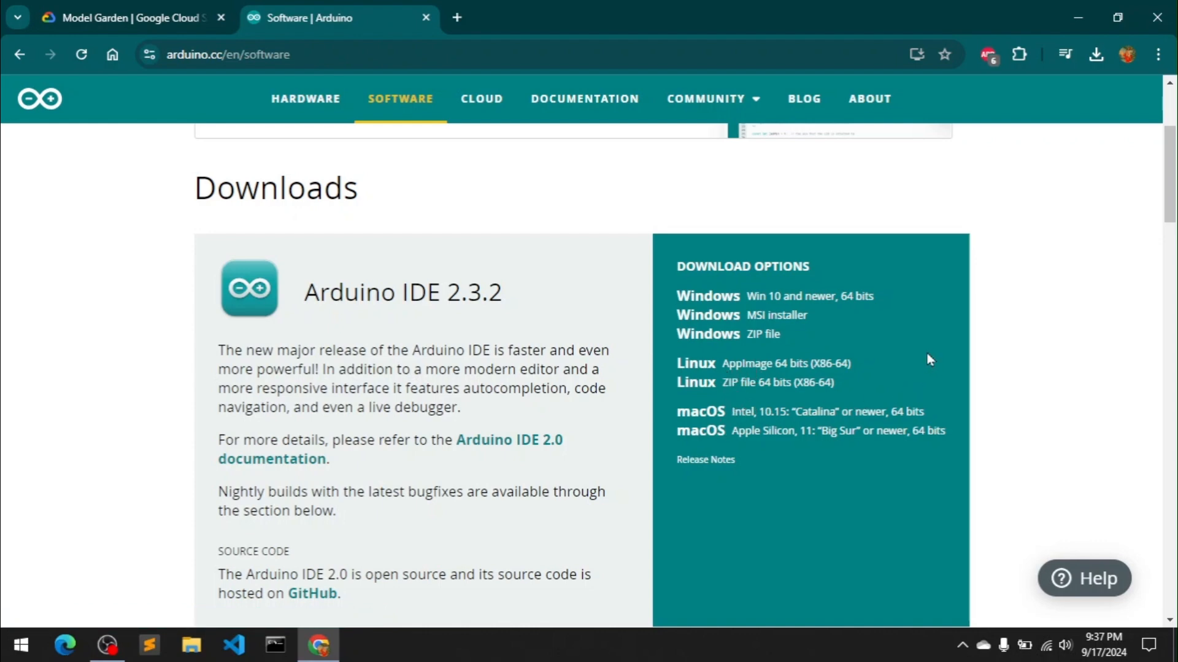
mouse_move(808, 298)
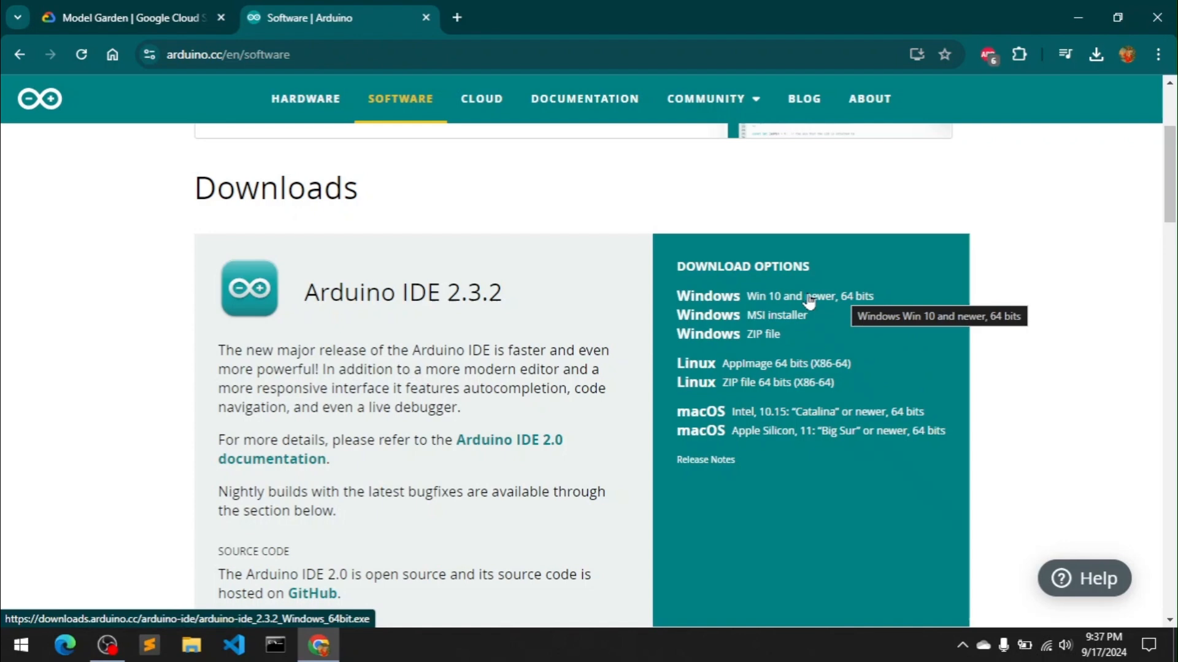
click(775, 296)
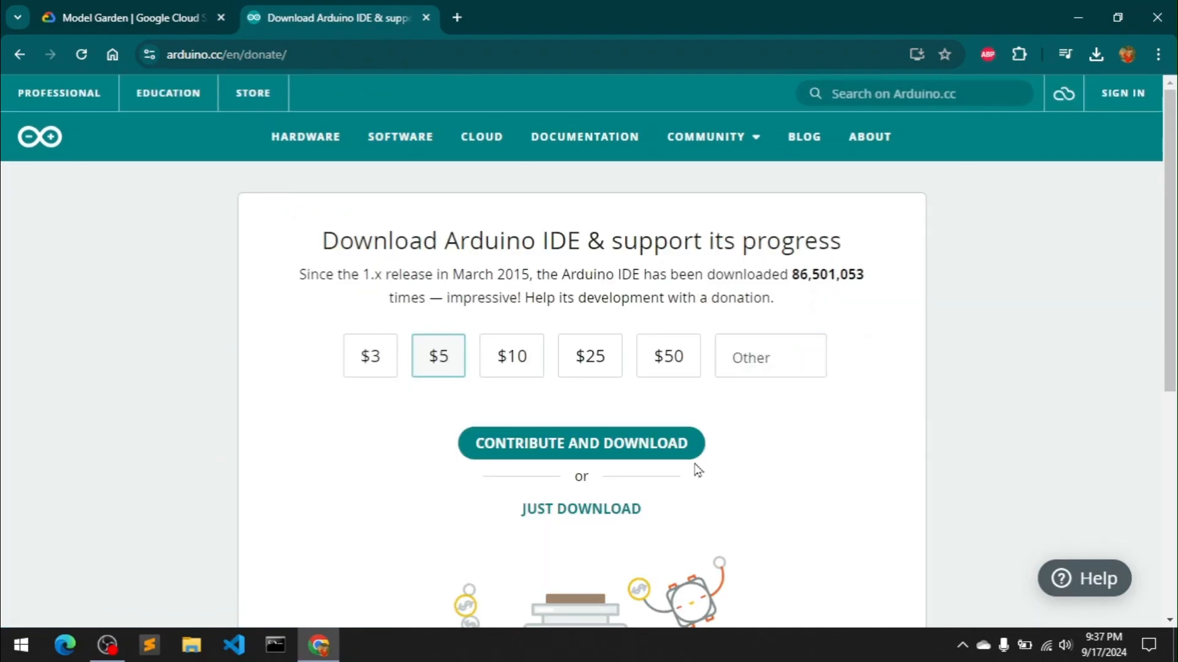
Skip the donation and newsletter prompts so the Windows installer starts downloading.
click(581, 508)
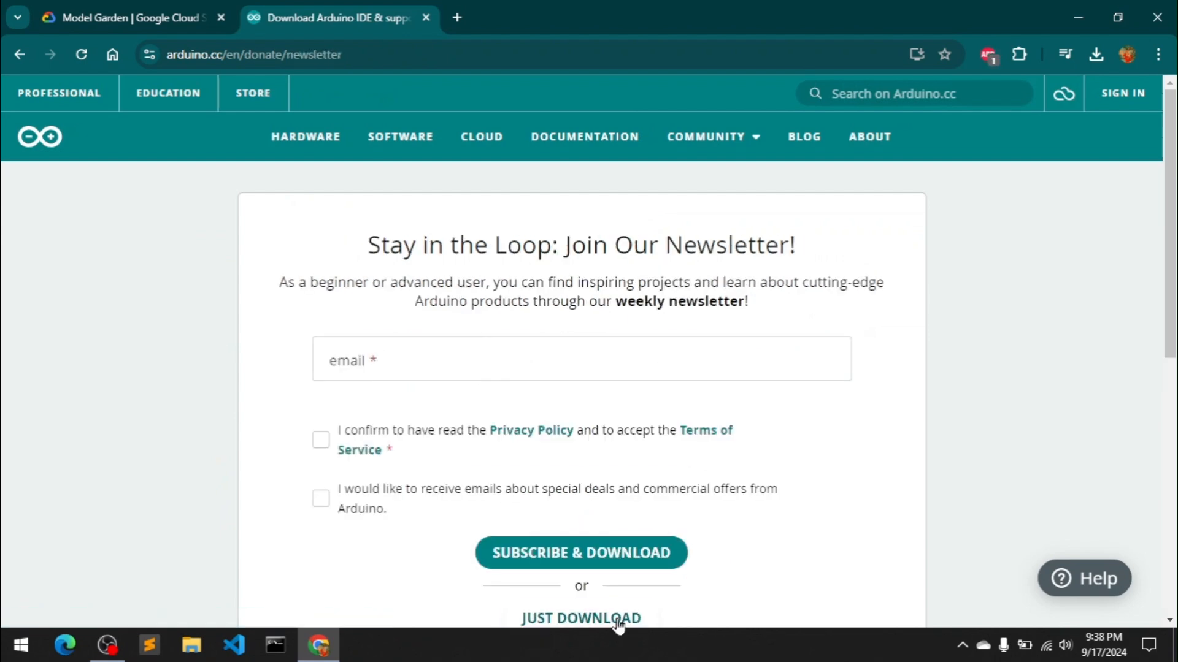
click(581, 619)
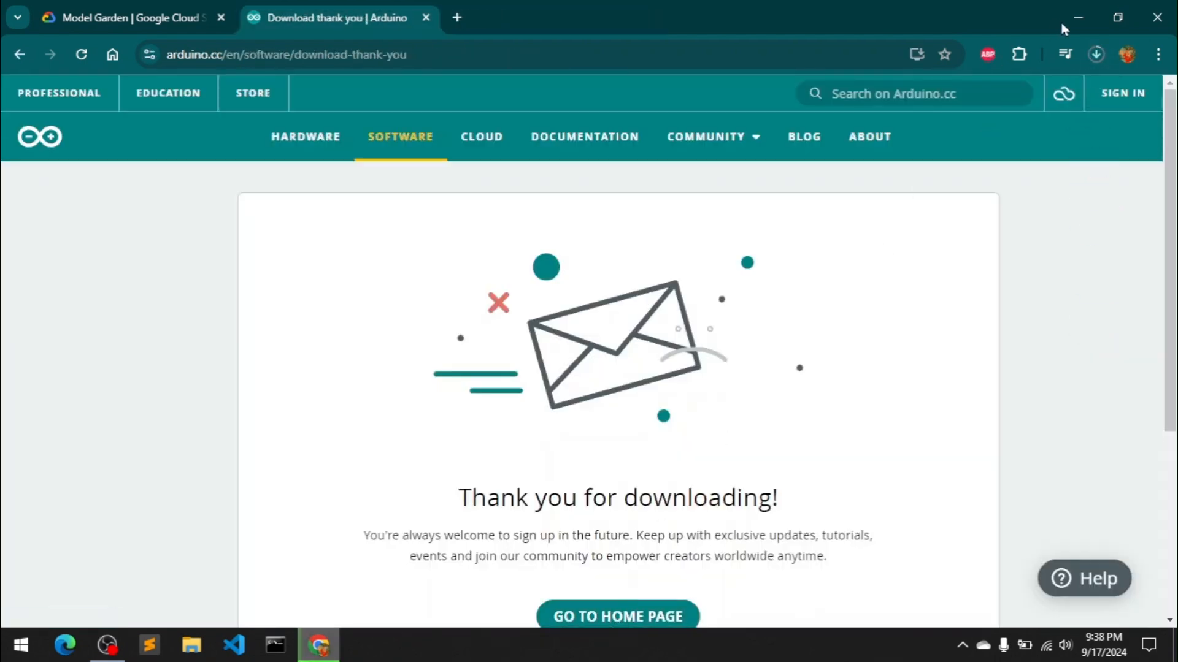
click(1096, 54)
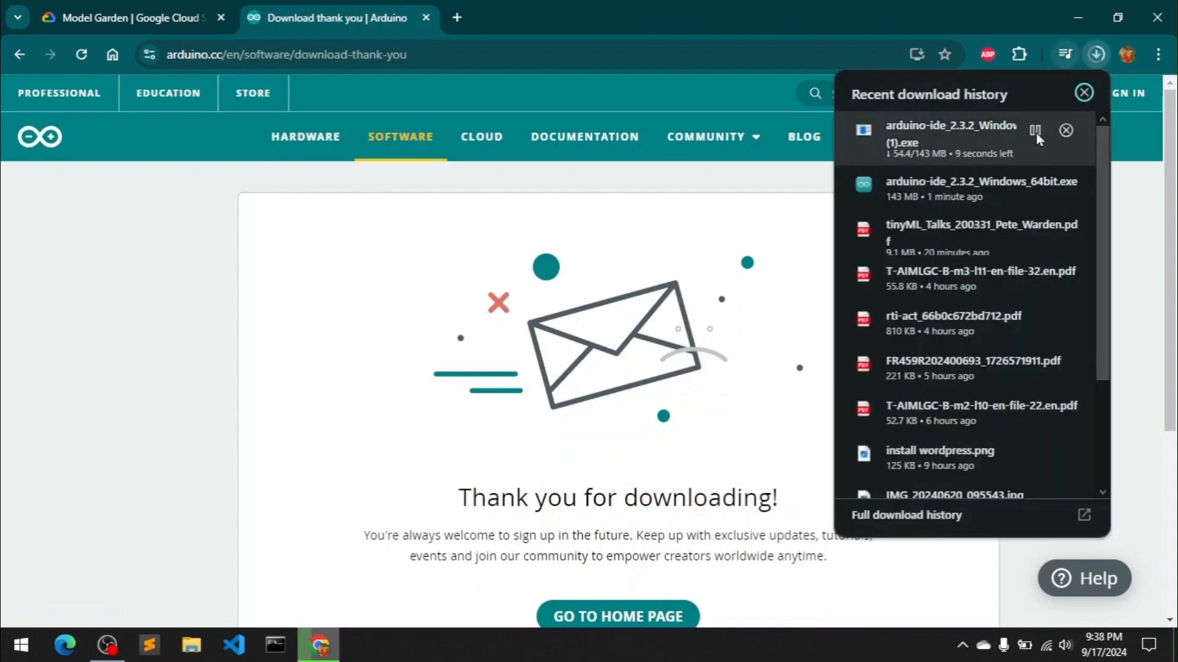
Run arduino-ide_2.3.2_Windows_64bit.exe from Chrome's download history.
click(1034, 130)
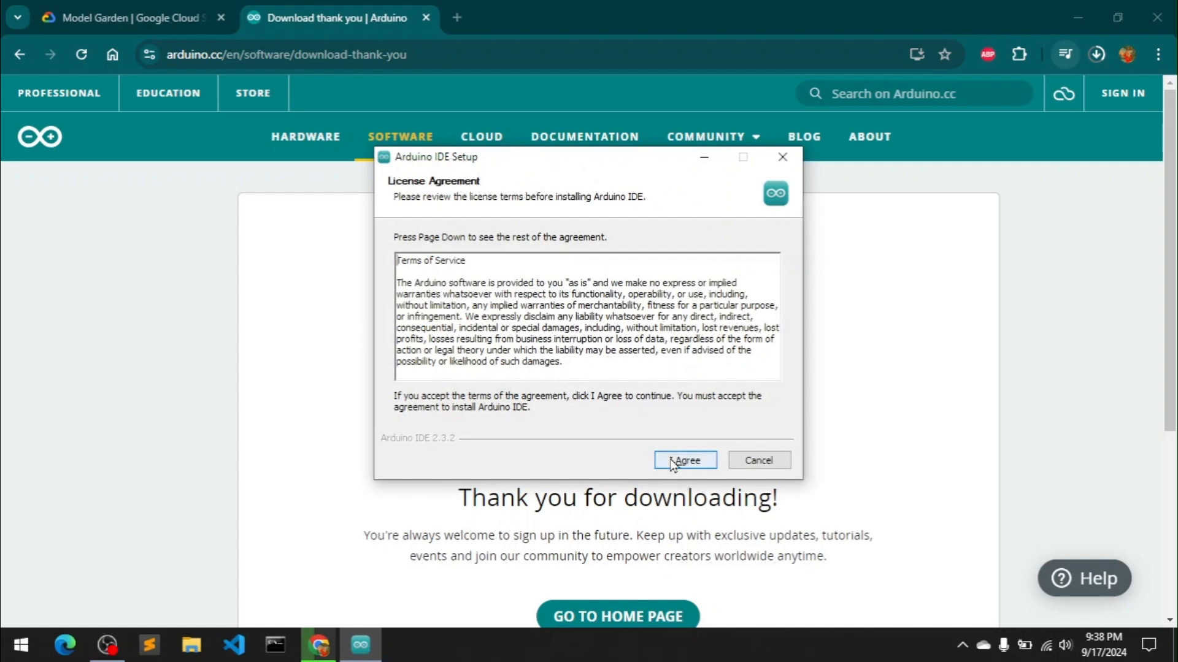
Accept the license and choose an all-users install into C:\Program Files\Arduino IDE.
click(684, 460)
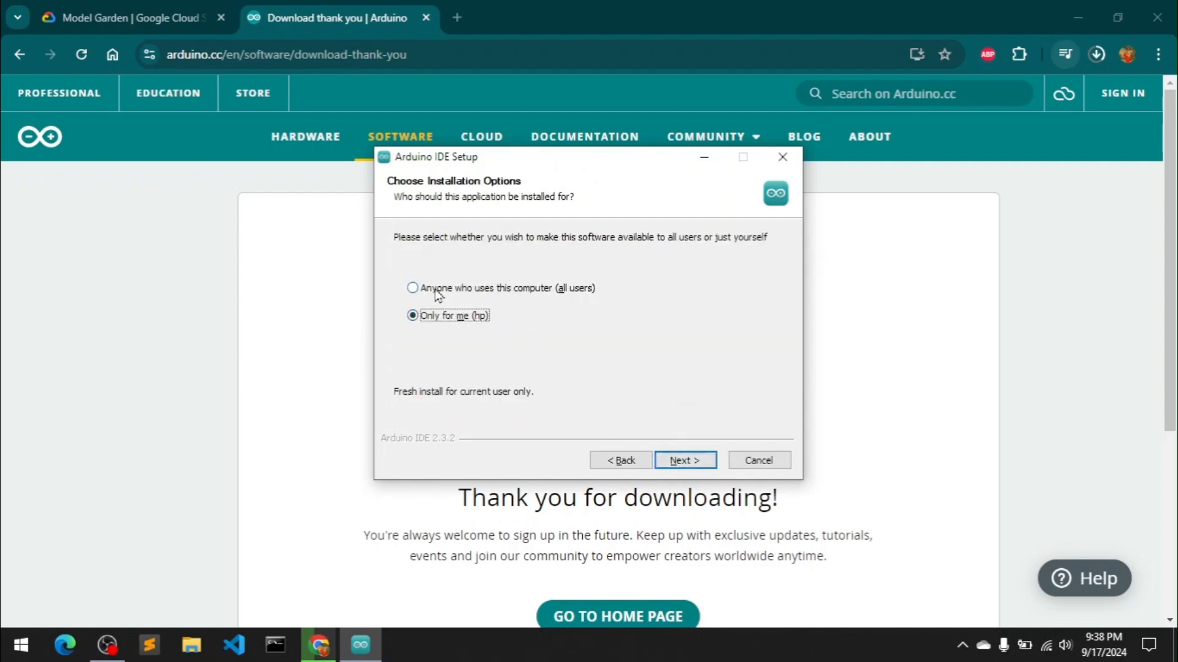
click(412, 288)
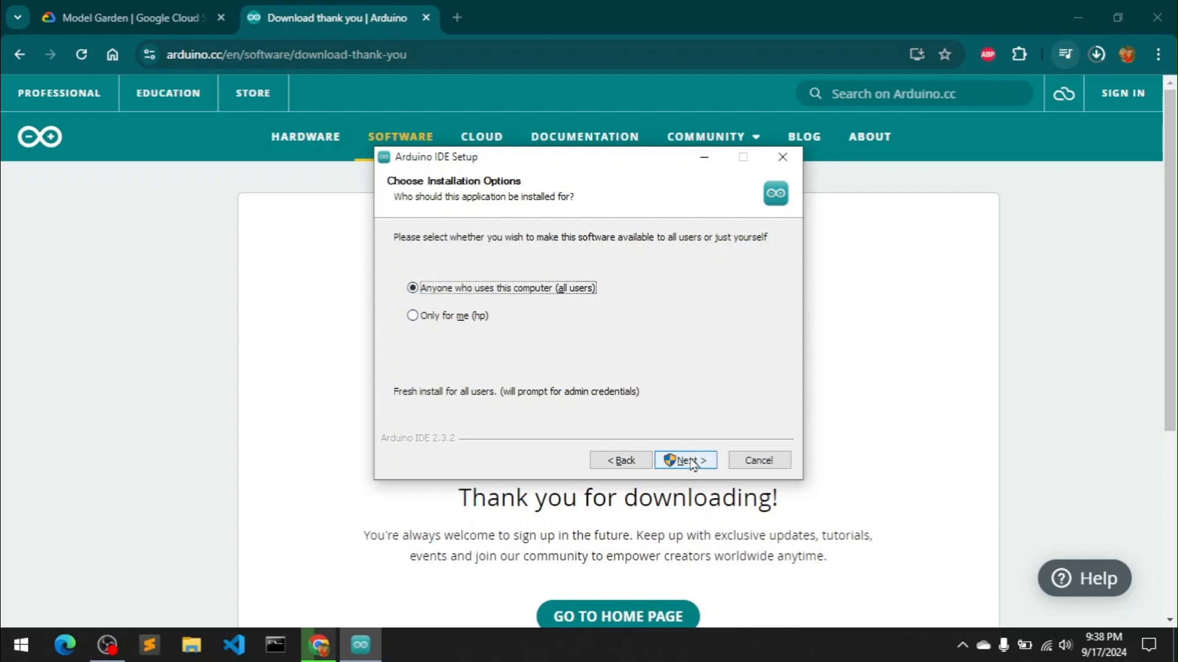
click(685, 460)
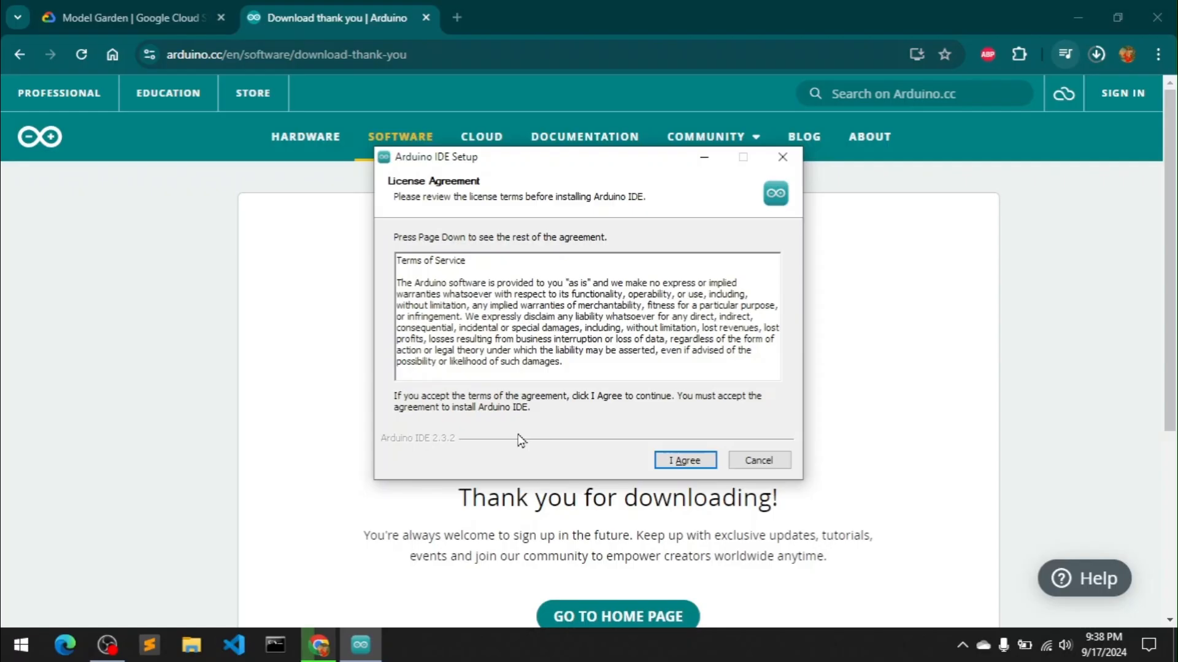
click(684, 460)
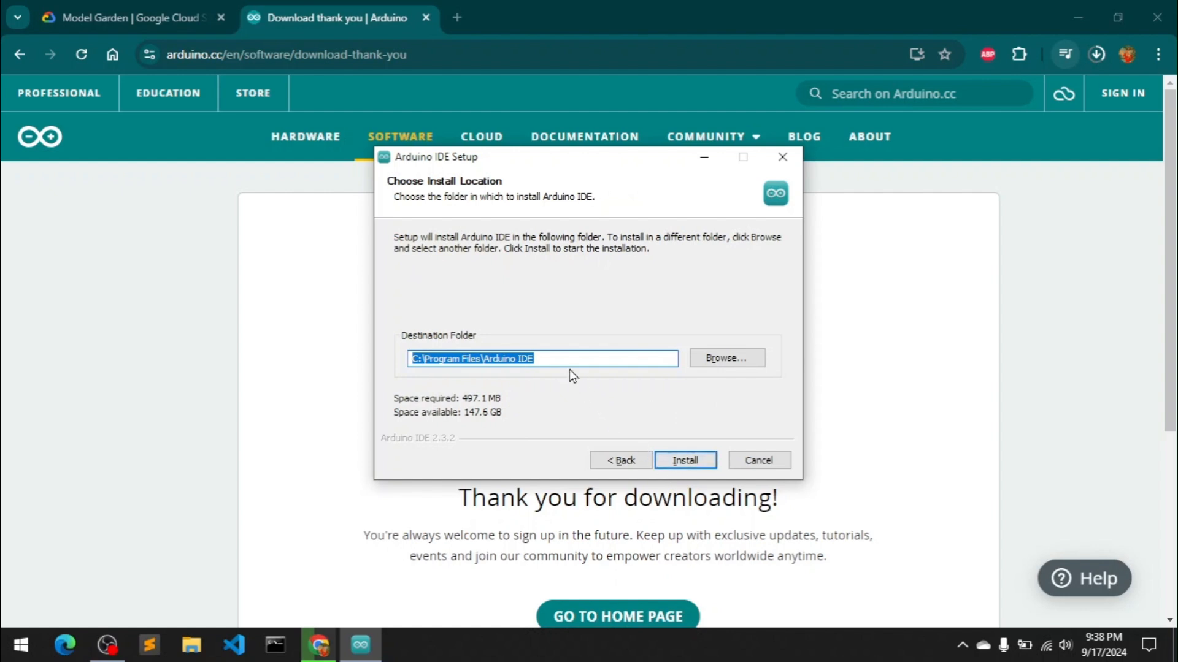
click(541, 358)
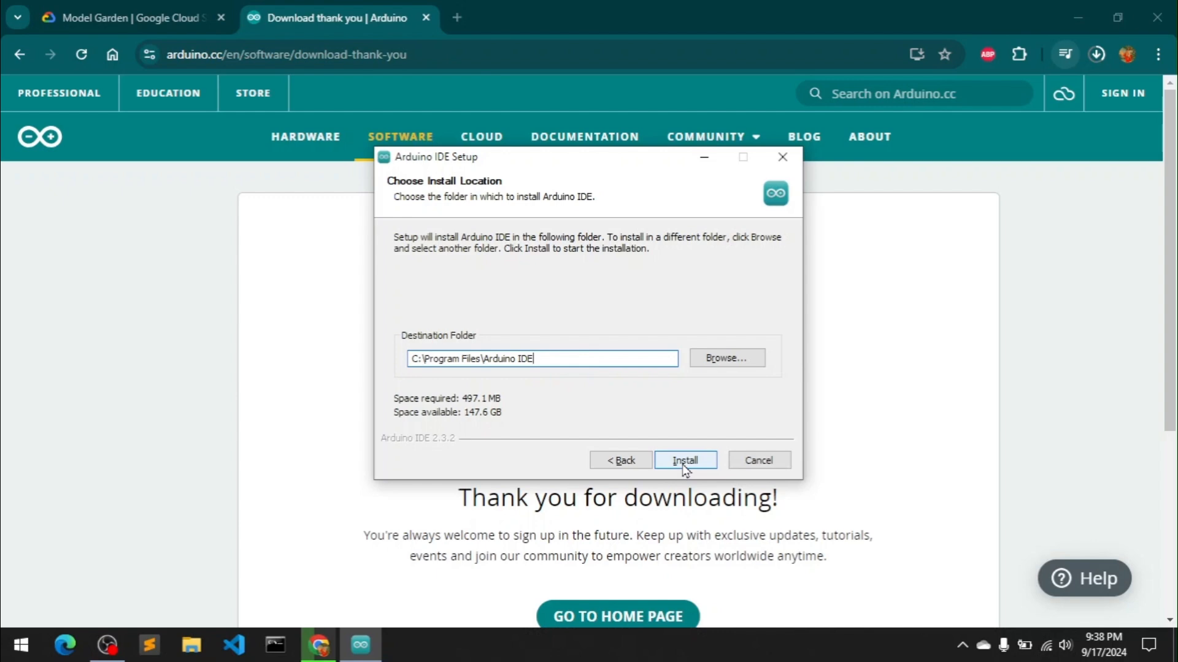
Install Arduino IDE and finish setup with Run Arduino IDE left checked.
click(683, 460)
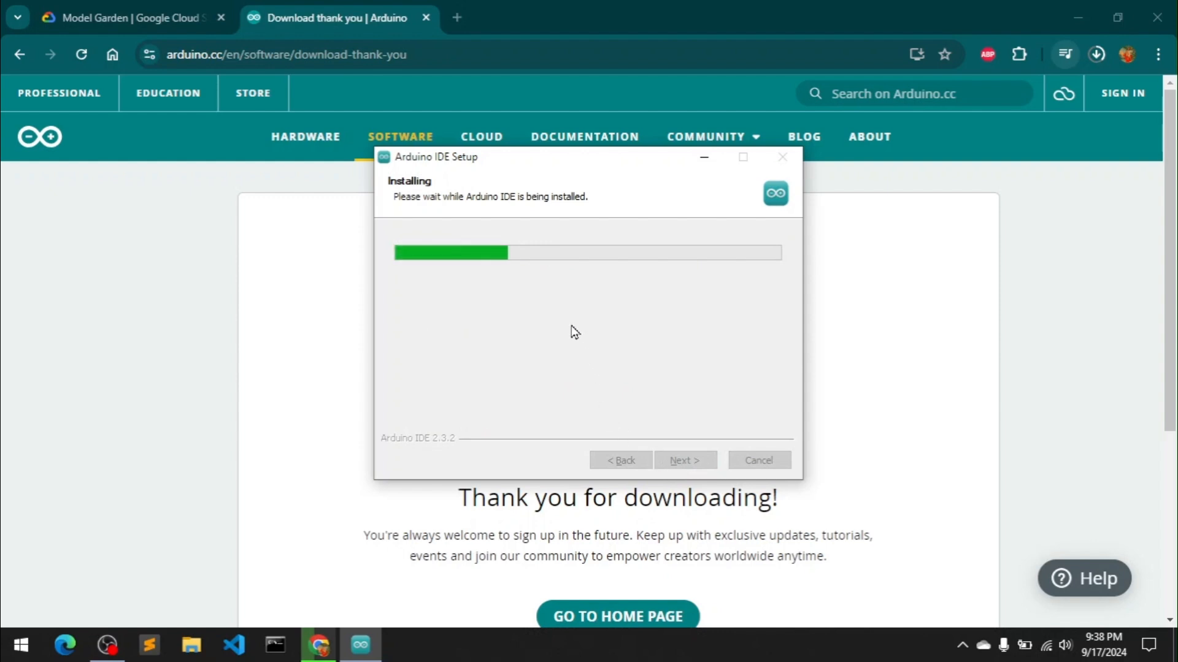
mouse_move(594, 336)
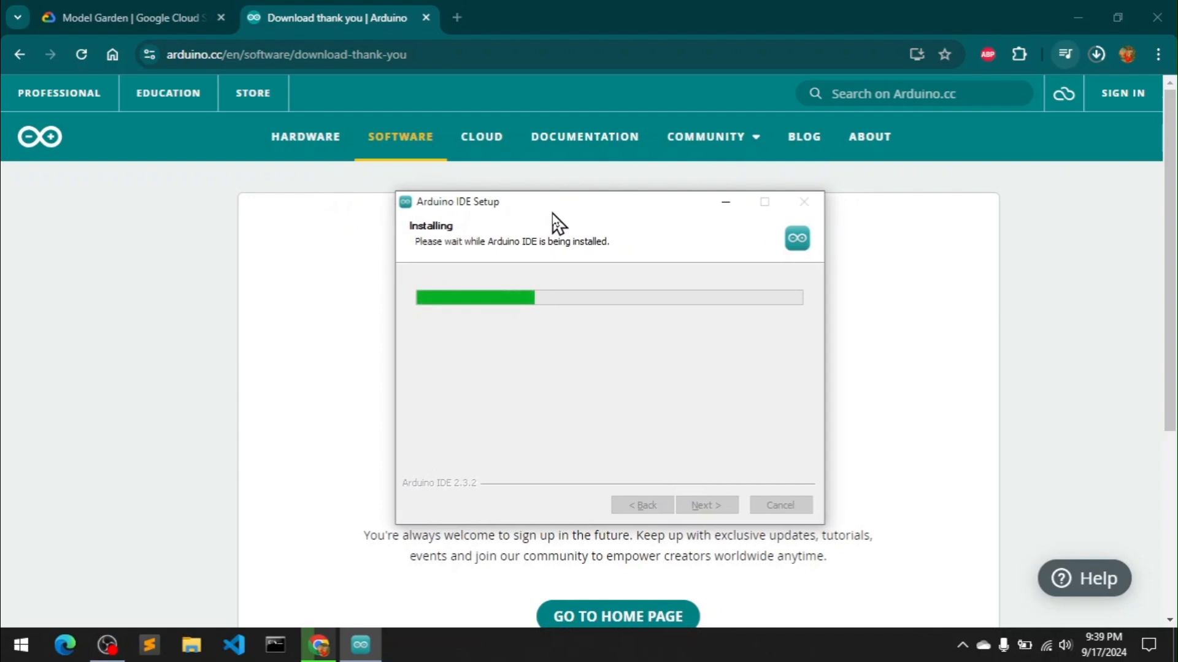
mouse_move(561, 224)
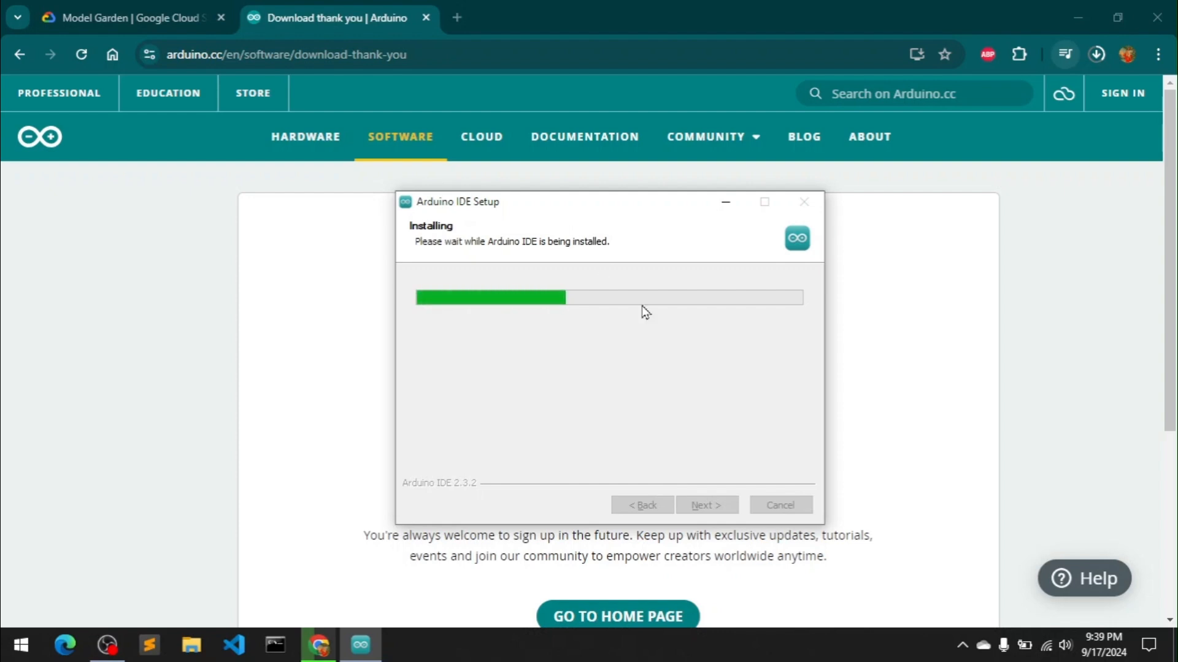
mouse_move(695, 420)
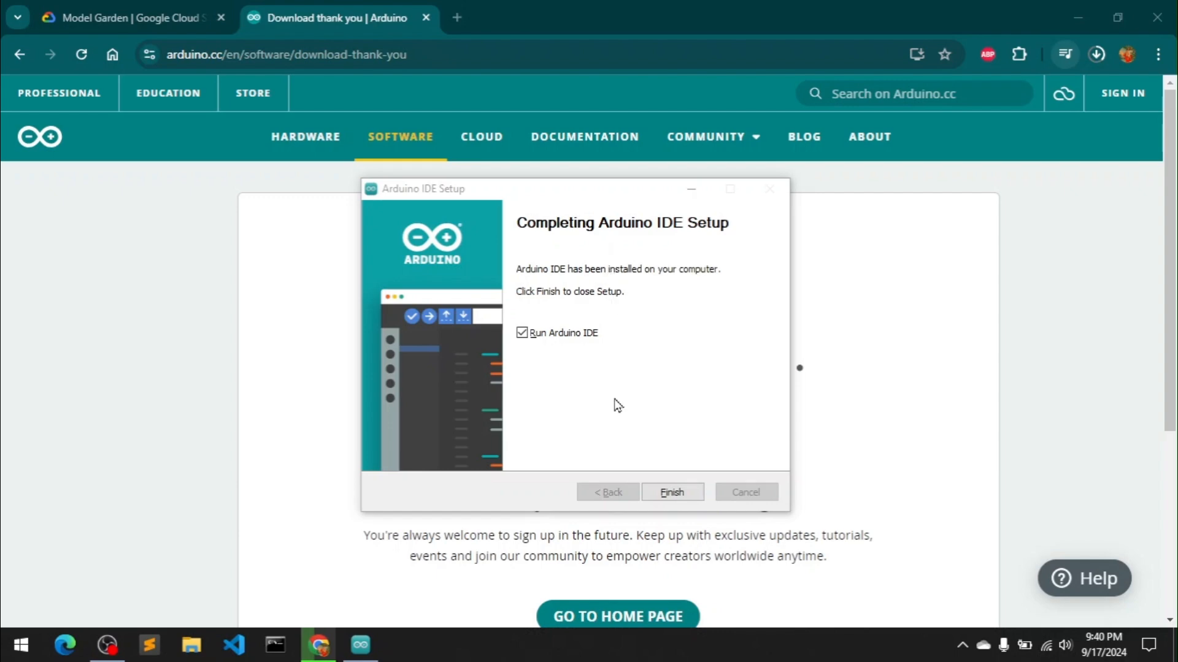
click(671, 492)
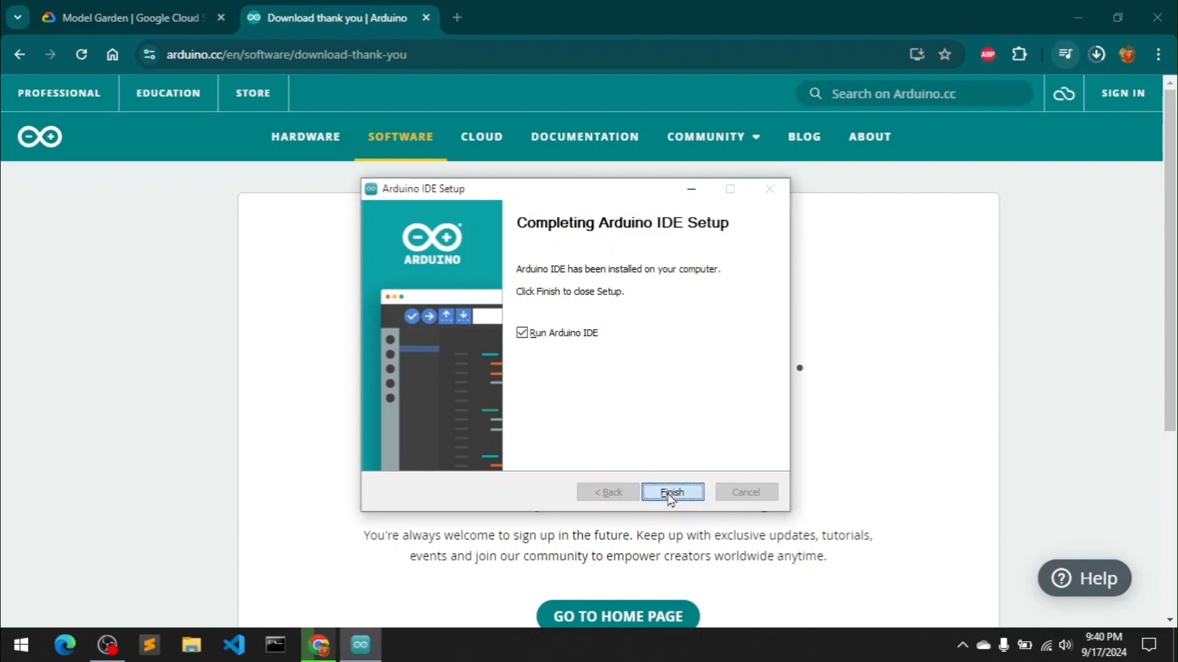
click(671, 492)
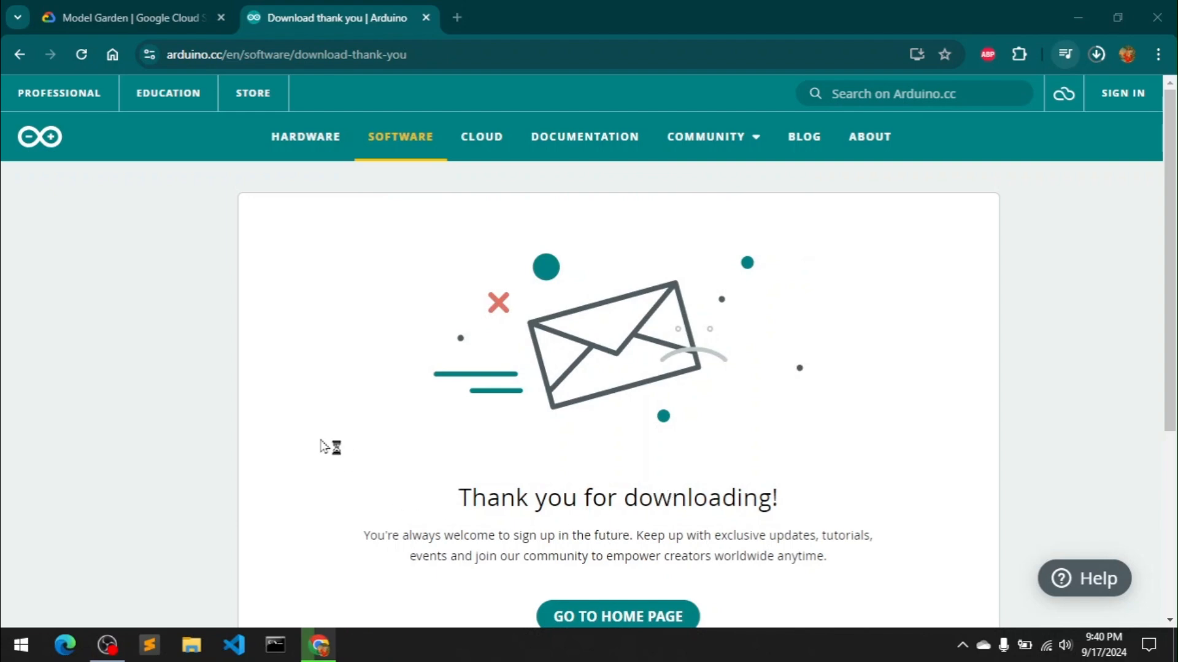
mouse_move(28, 640)
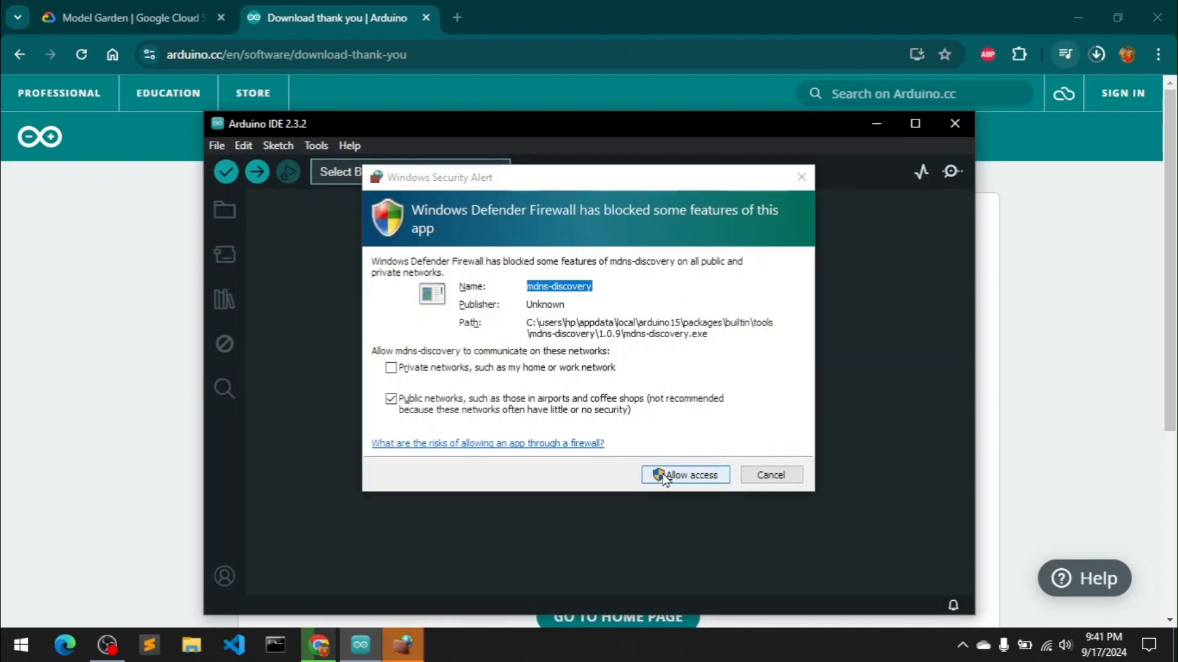
Allow mdns-discovery through Windows Defender Firewall on public networks.
click(684, 475)
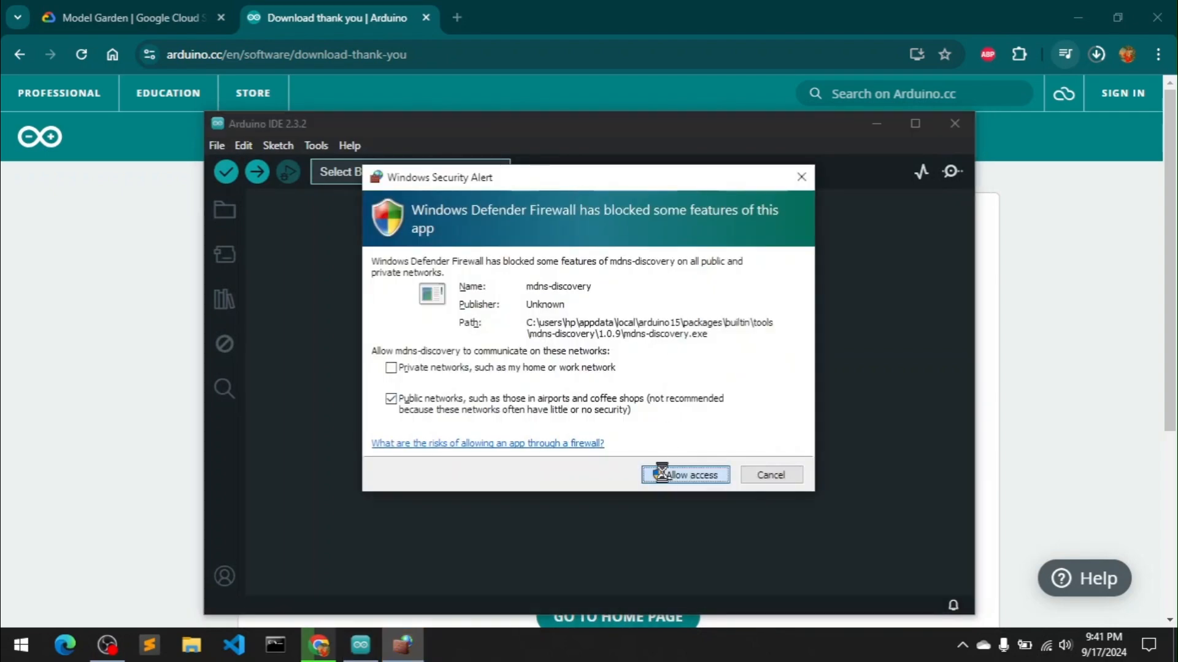